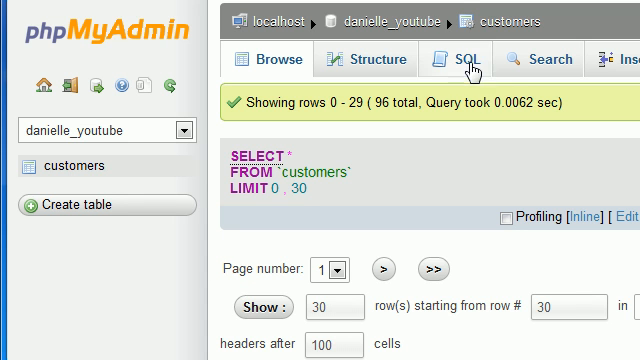
Step: Type SELECT name, state, city FROM customers WHERE state='CA' AND city='Hollywood', fixing the 'Hollywqod' typo
scroll(down, 3)
text(SE)
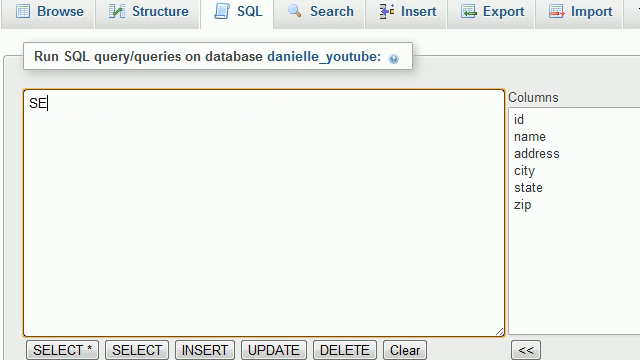
text(LECT)
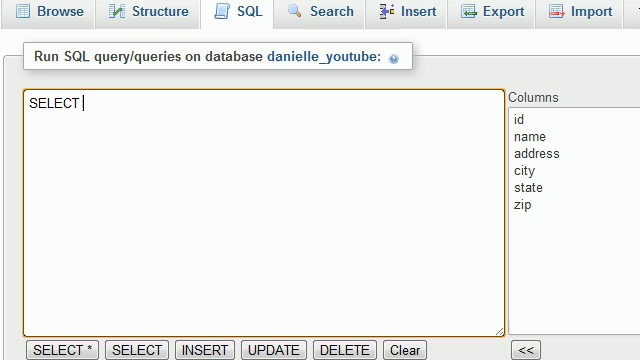
text(name, state,)
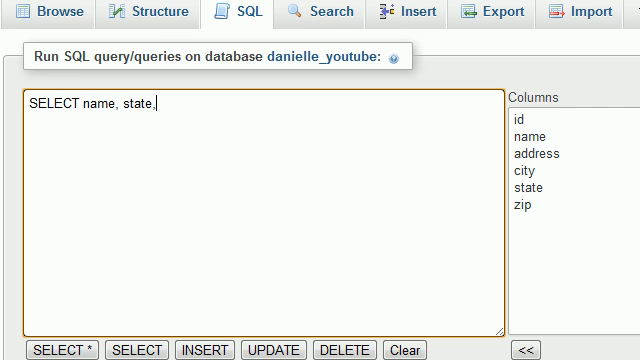
text(city F)
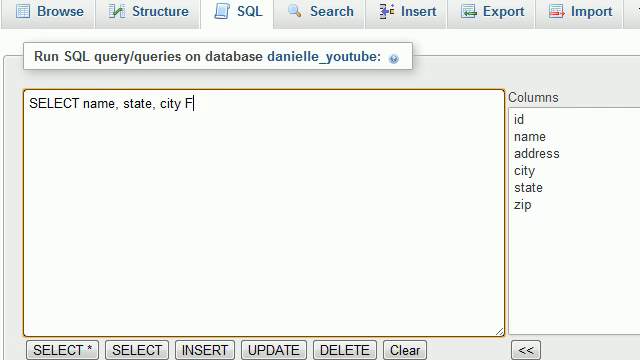
text(ROM customers)
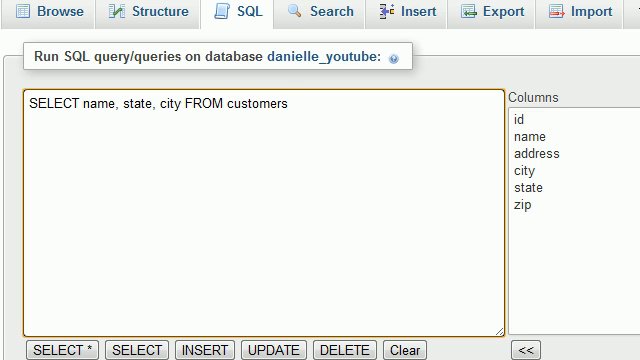
text(WHERE)
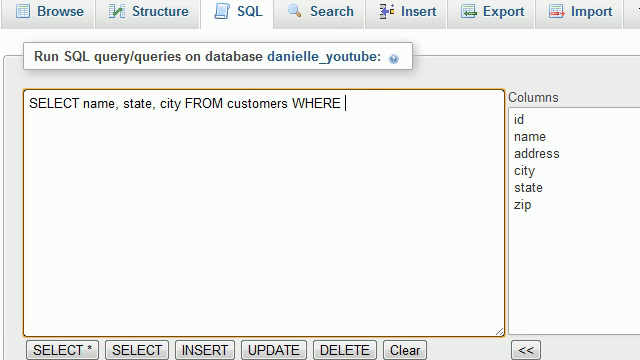
text(state=')
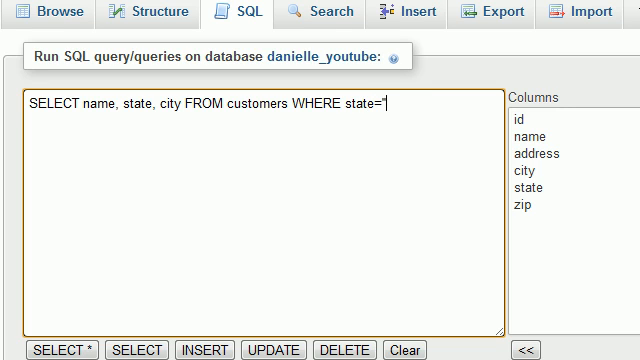
text(CA)
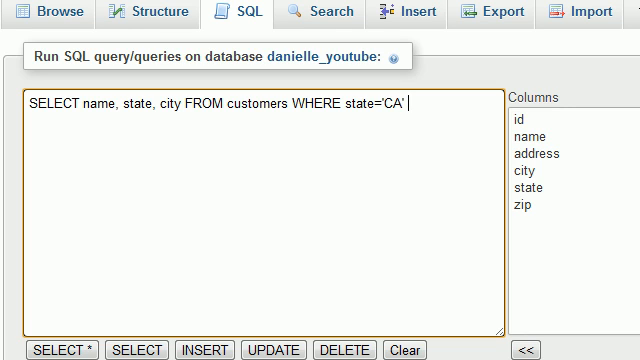
text(AND)
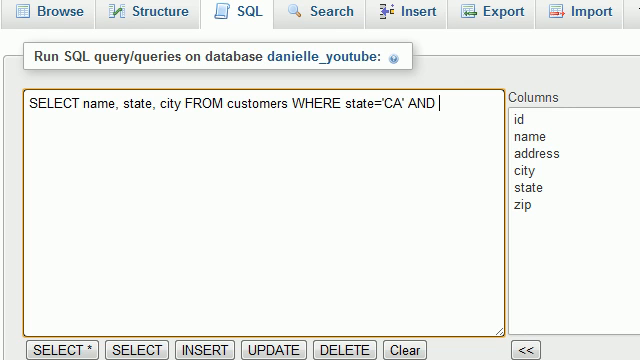
text(city=)
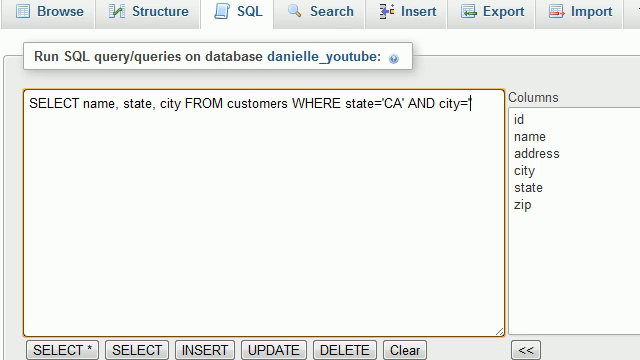
text('Hollywqod)
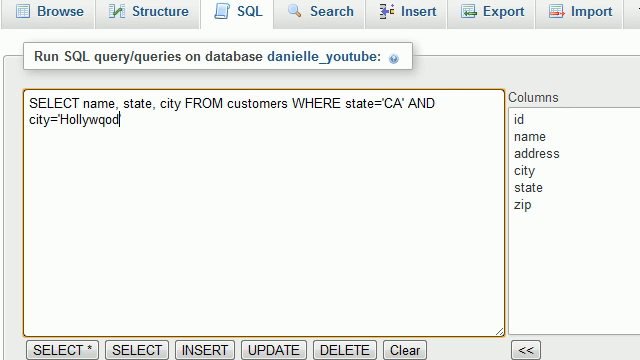
key(BackSpace)
text(ood')
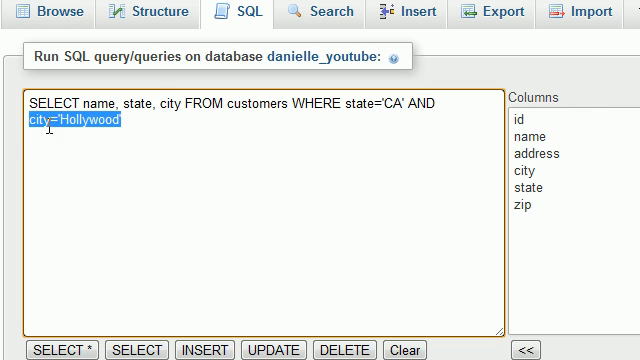
Step: Run the CA-and-Hollywood query and check the single returned row, Jack Nicholson
key(ctrl+a)
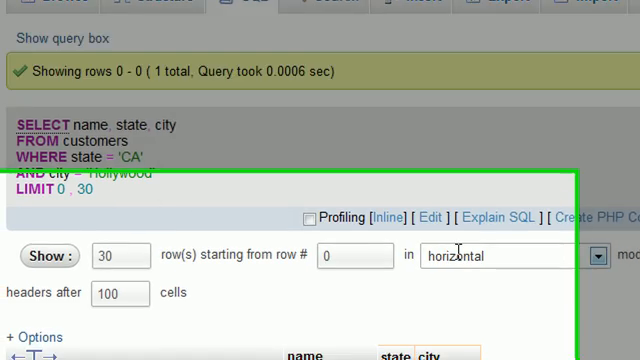
scroll(down, 3)
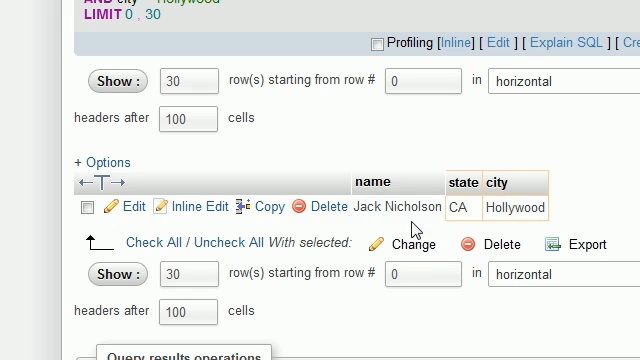
double_click(462, 208)
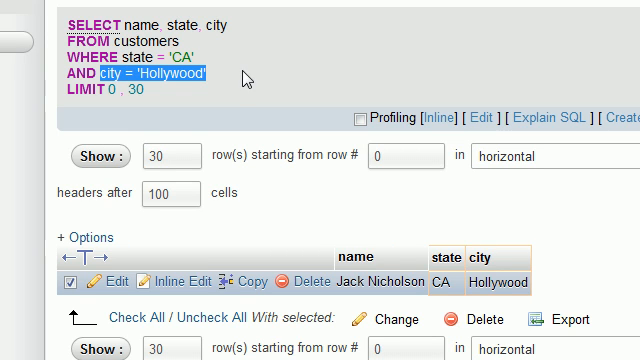
mouse_move(246, 78)
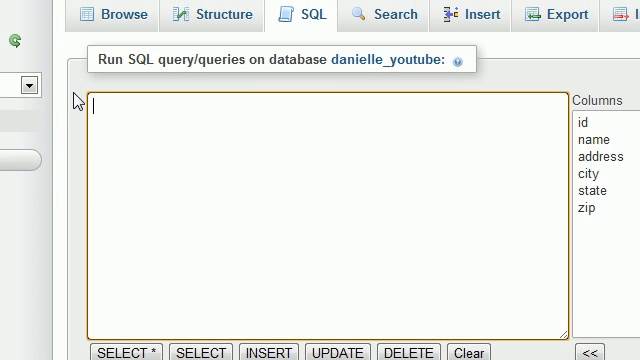
Step: Draft SELECT name, state, city FROM customers WHERE city='Boston' OR state, then highlight OR
text(SELECTY)
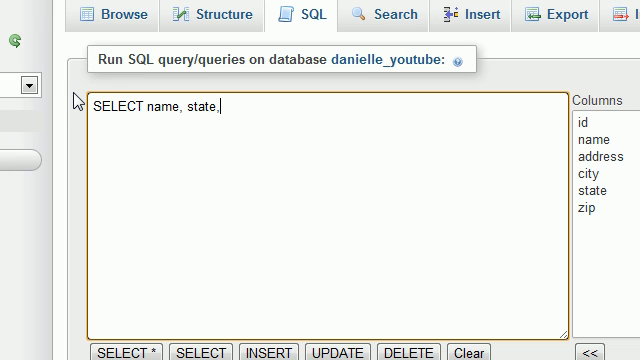
text(city FROM cus)
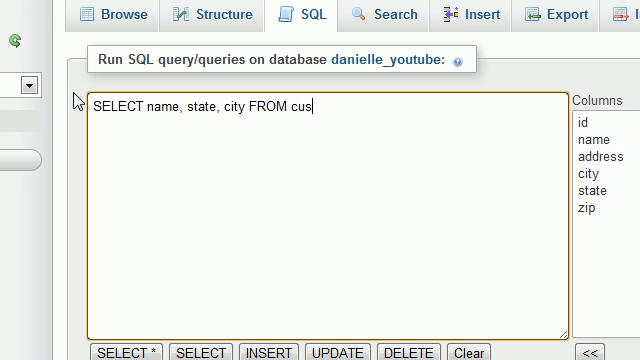
text(tomers WHERE)
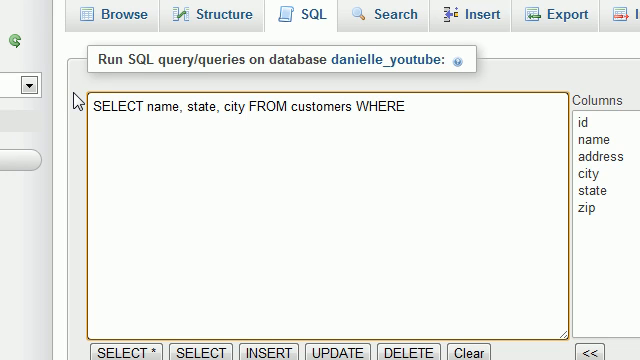
text(city='')
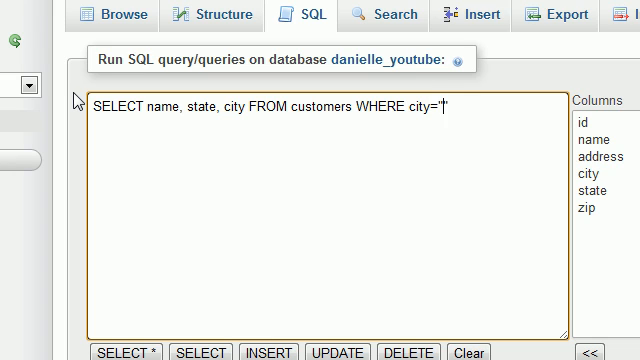
key(Backspace)
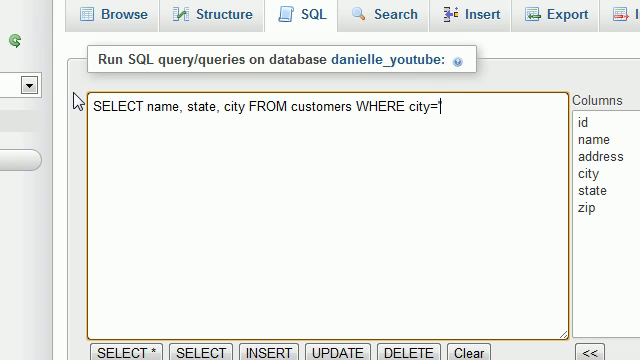
text('Boston')
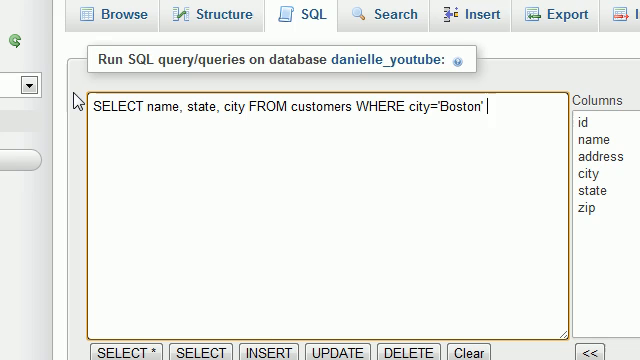
text(OR)
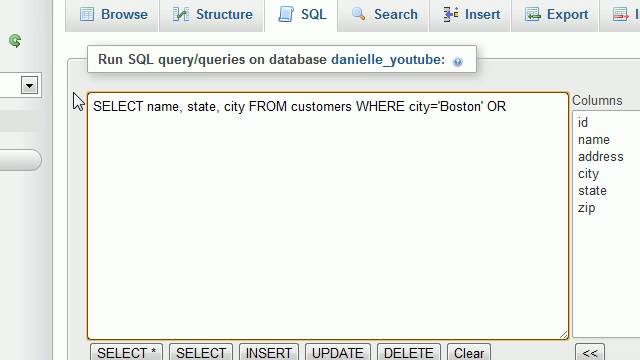
text(state='CA)
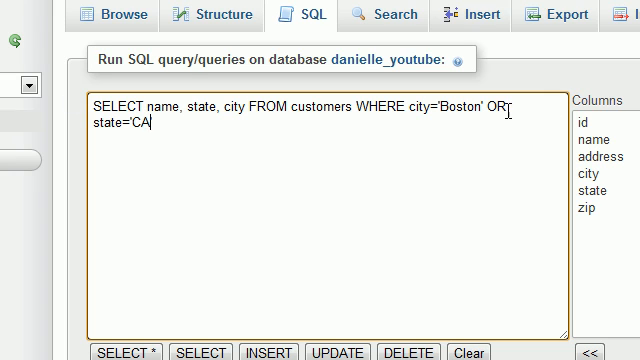
double_click(498, 107)
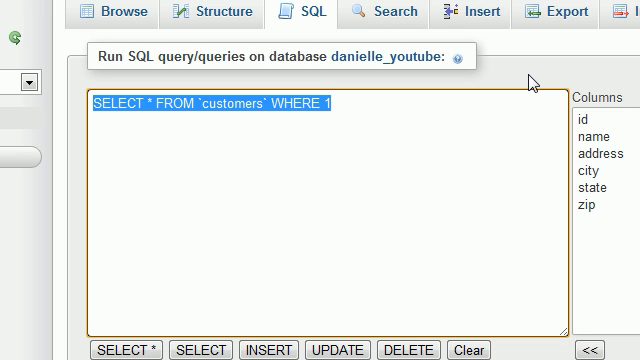
Step: Type SELECT id, name, city FROM customers WHERE id=1 OR id=2 AND city='Raleigh'
text(S)
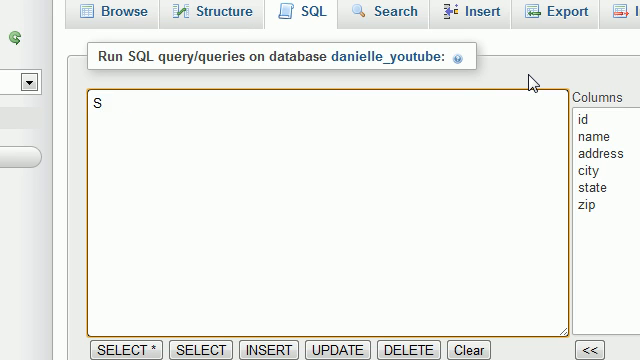
text(ELECT)
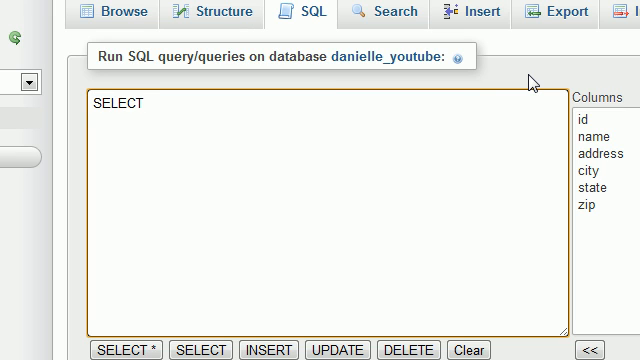
text(id, name)
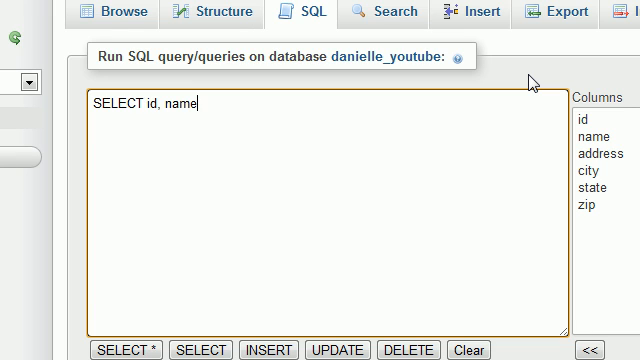
text(, city FR)
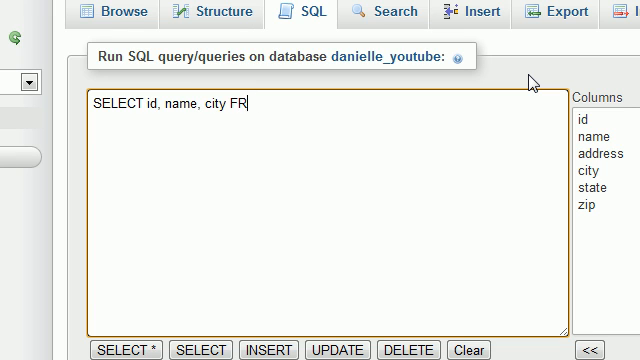
text(OM customers)
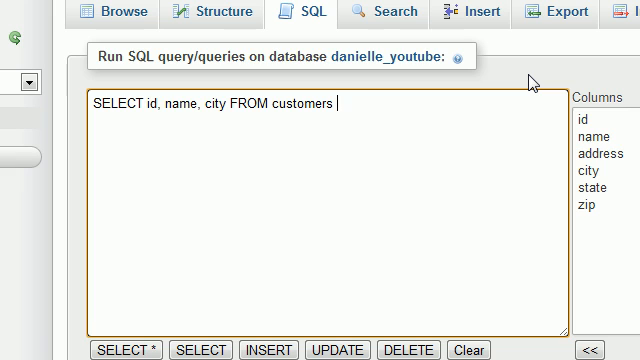
text(WHERE id)
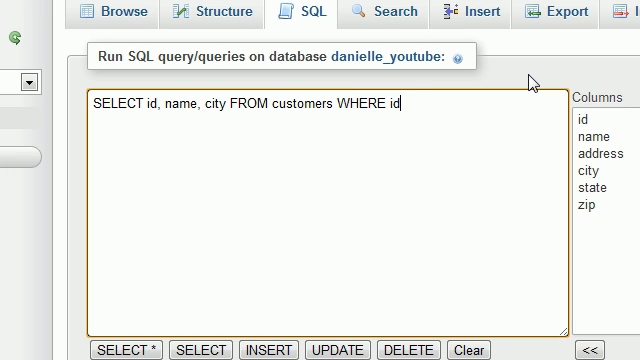
text(=1)
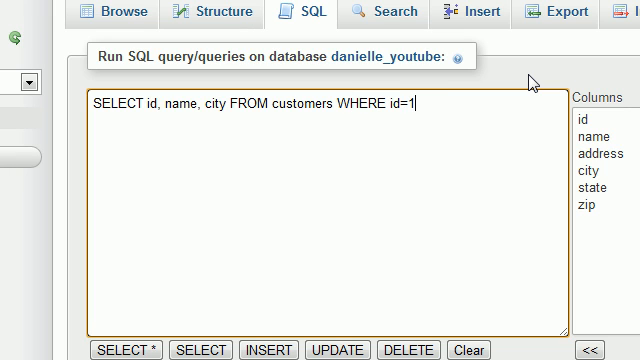
text(OR id=)
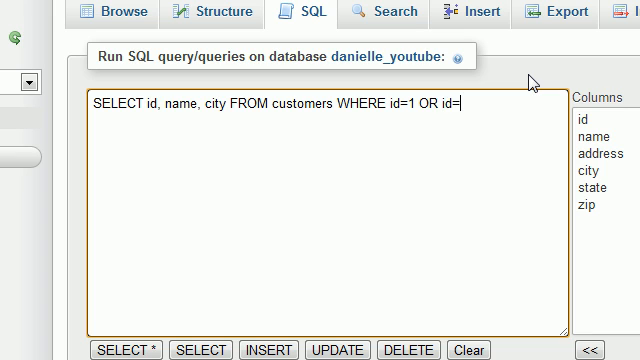
text(2)
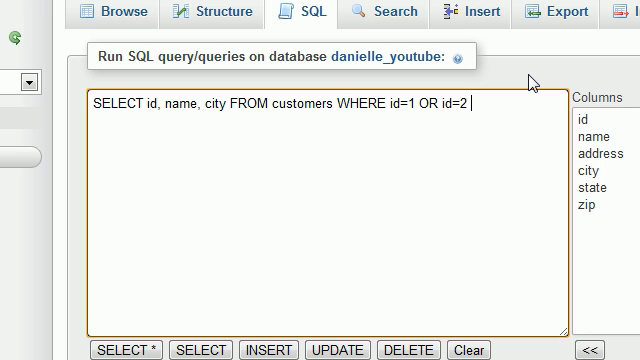
text(AND city=)
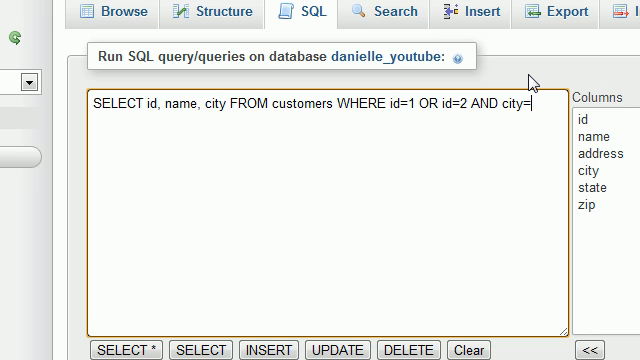
text('Raleigh)
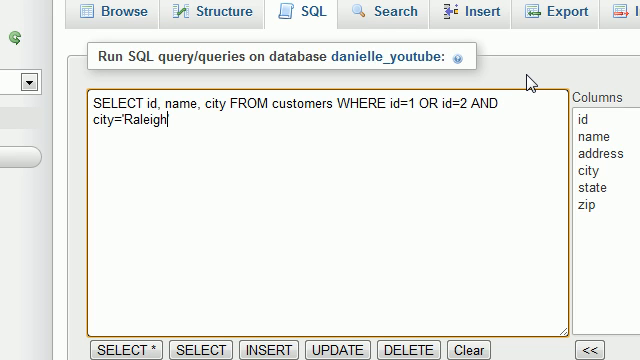
text(')
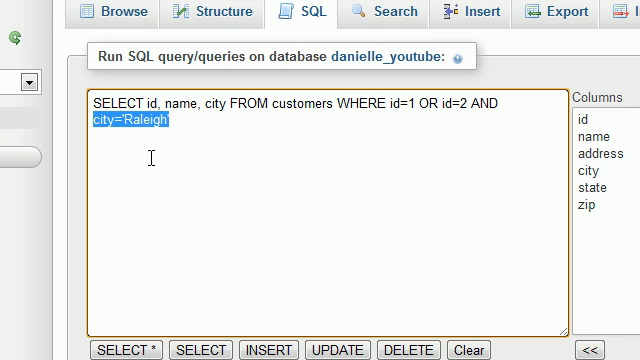
mouse_move(437, 196)
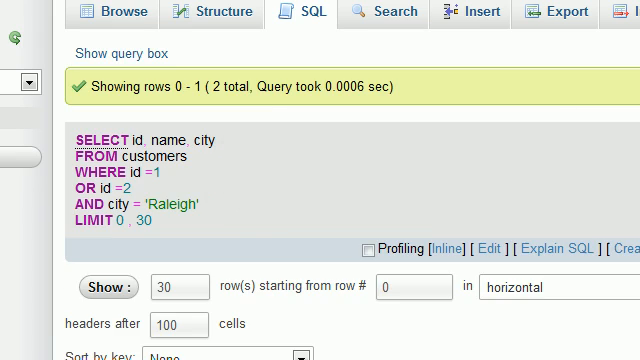
Step: Run the ungrouped query and view its rows: Bucky Roberts (Adams) and Noah Parker (Raleigh)
scroll(down, 3)
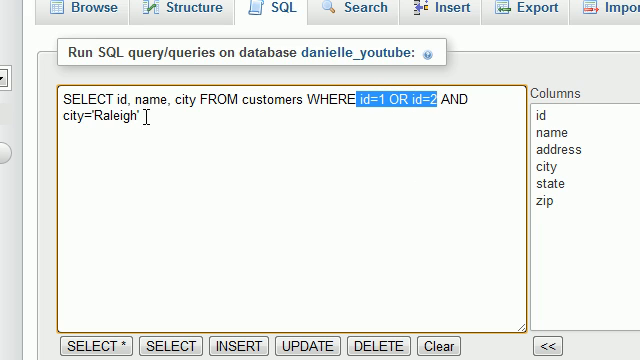
click(96, 343)
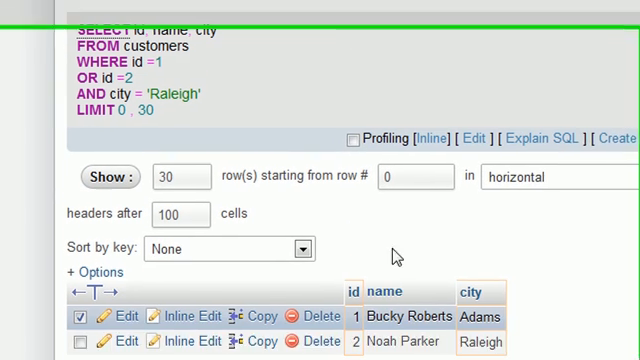
scroll(down, 3)
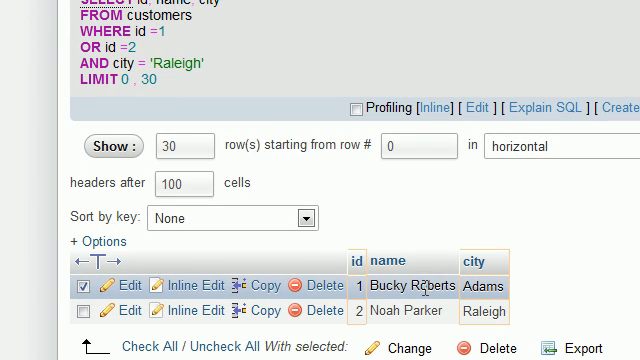
scroll(down, 3)
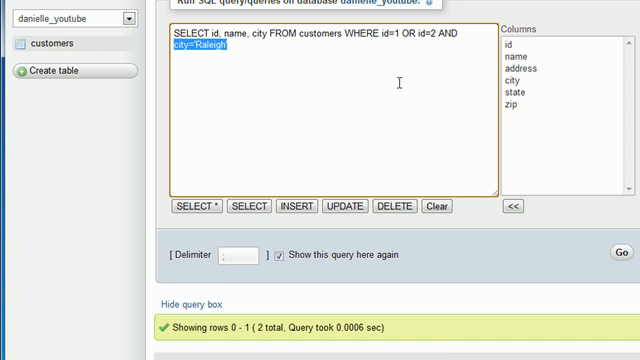
scroll(up, 3)
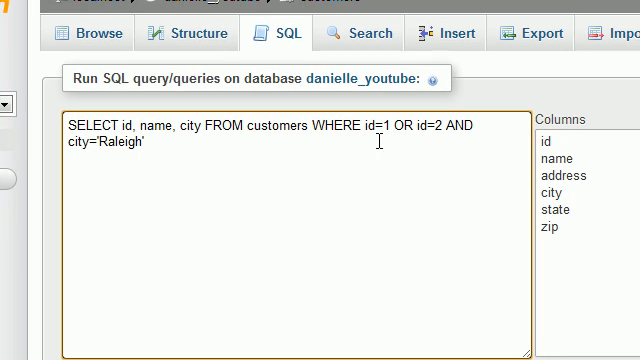
mouse_move(386, 126)
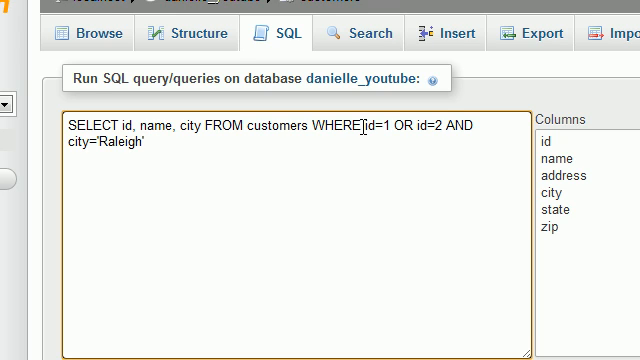
double_click(375, 125)
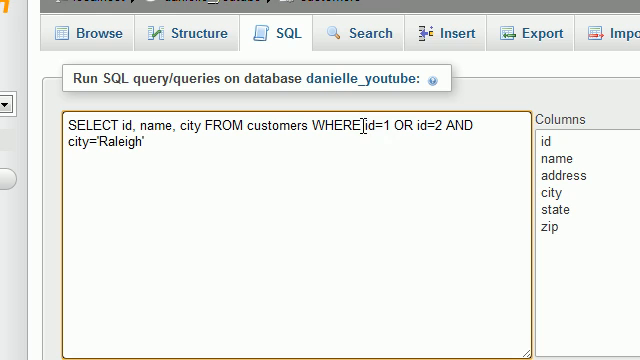
drag(362, 124, 448, 124)
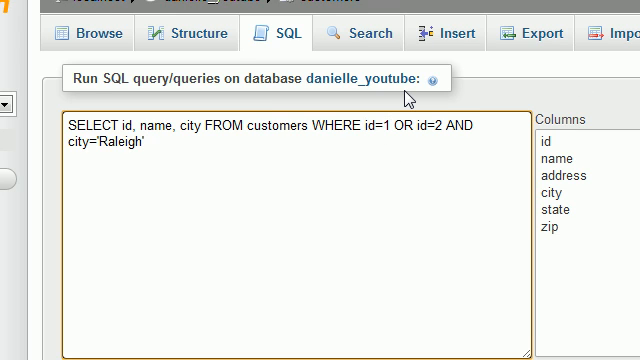
text(()
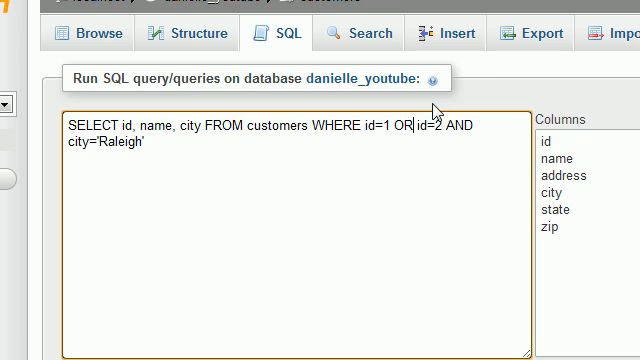
Step: Add parentheses to the WHERE clause, trying different groupings of id=1, id=2 and city
text(()
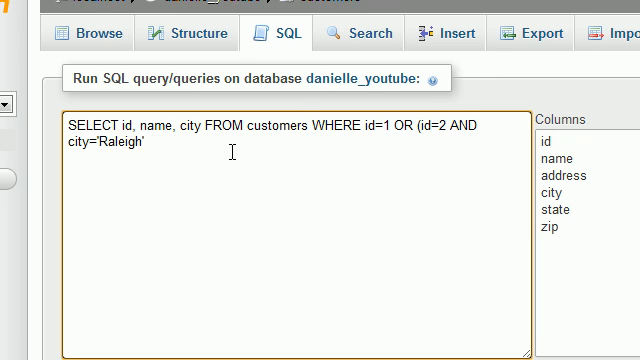
text())
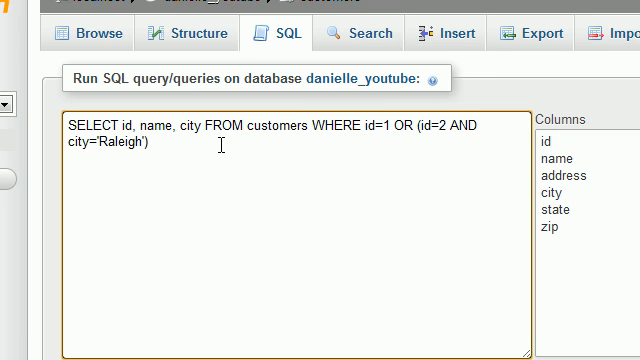
mouse_move(425, 8)
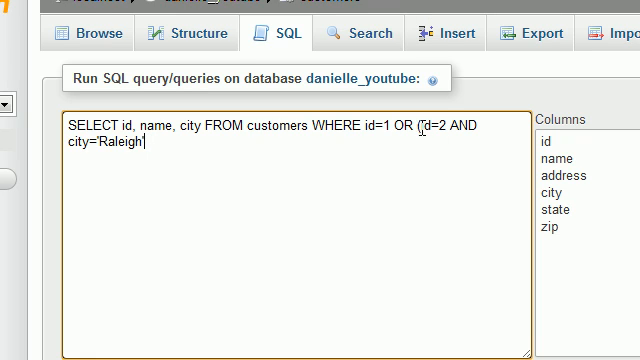
mouse_move(445, 33)
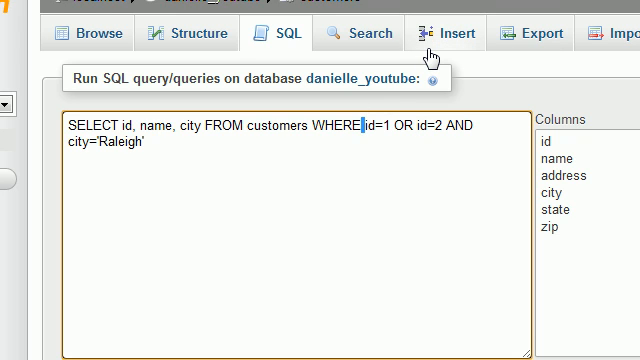
text(()
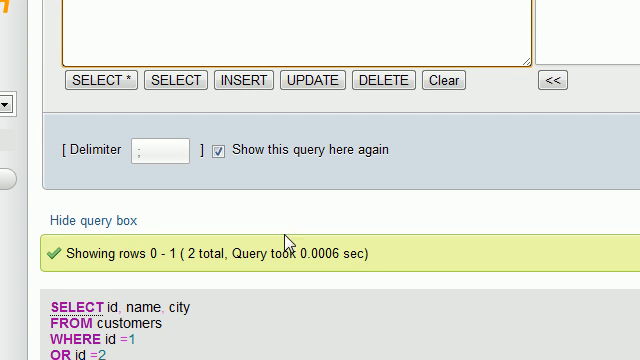
scroll(down, 3)
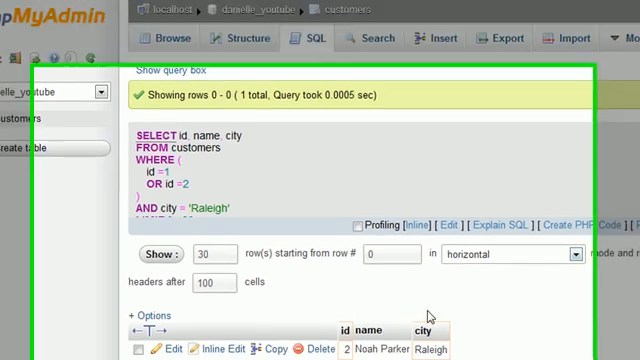
scroll(down, 3)
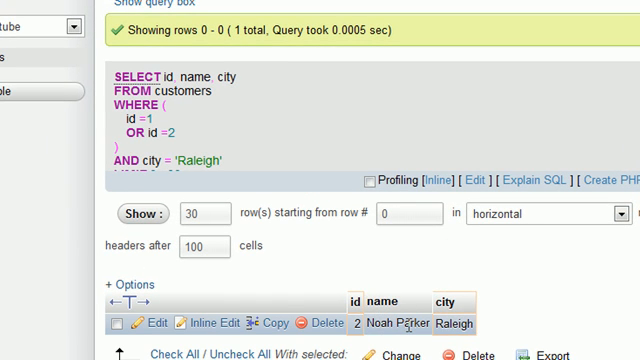